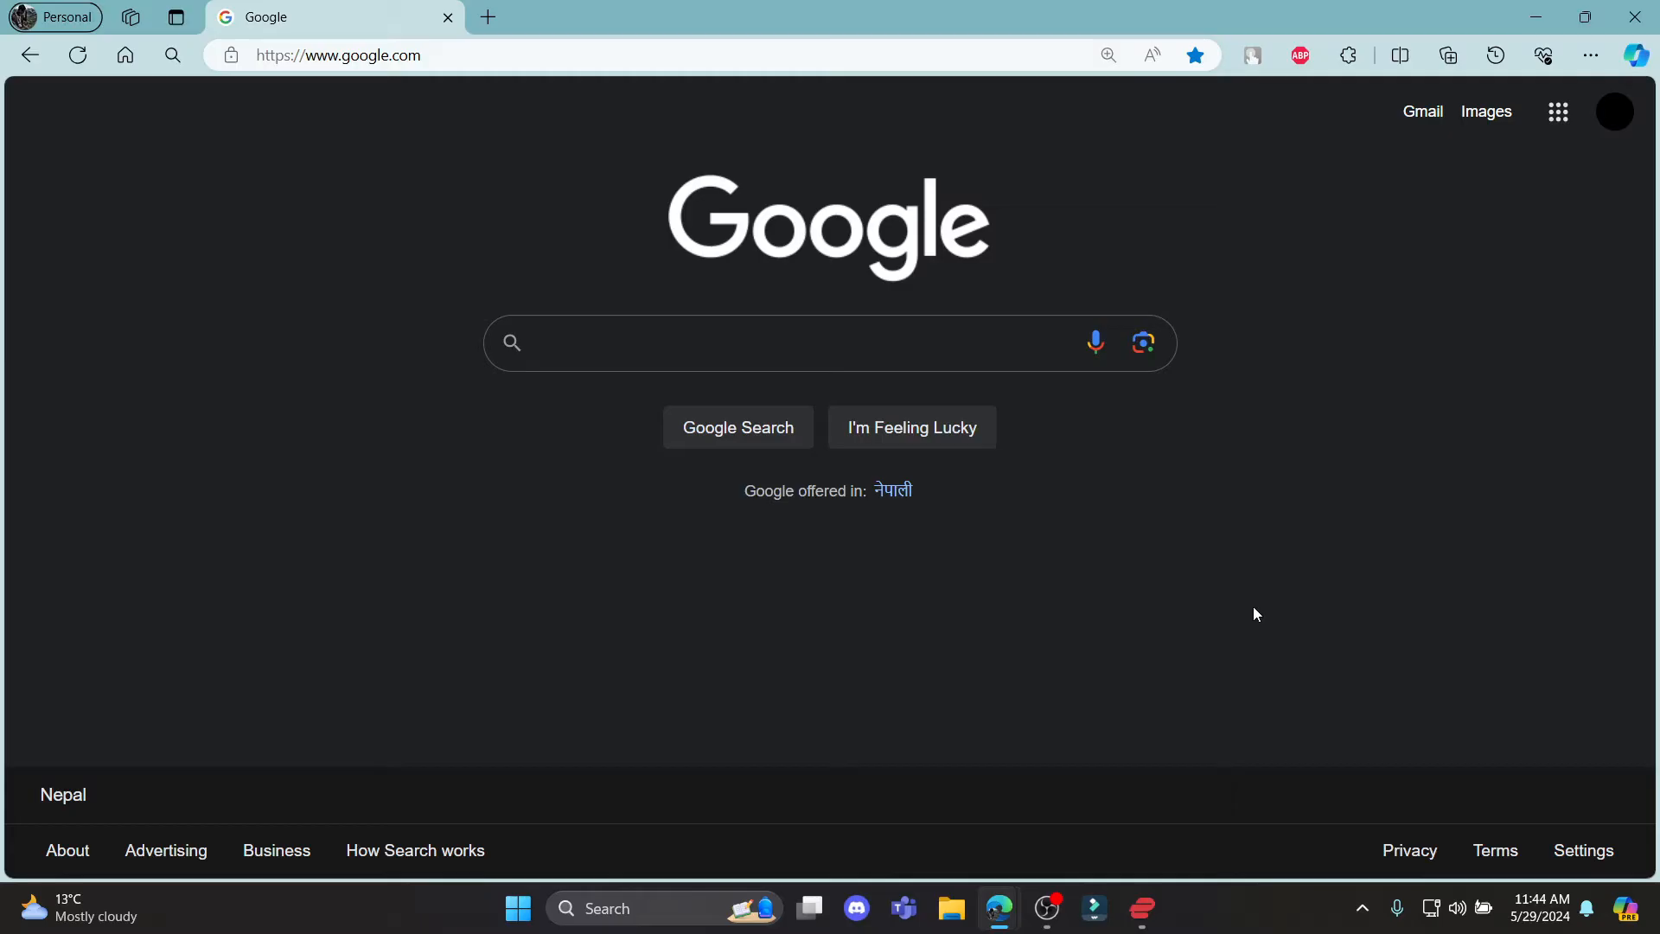
Search Google for 'bitcoin 360 ai sign up' and show the results.
{"action": "type", "text": "bitcoin 360 ai sign up"}
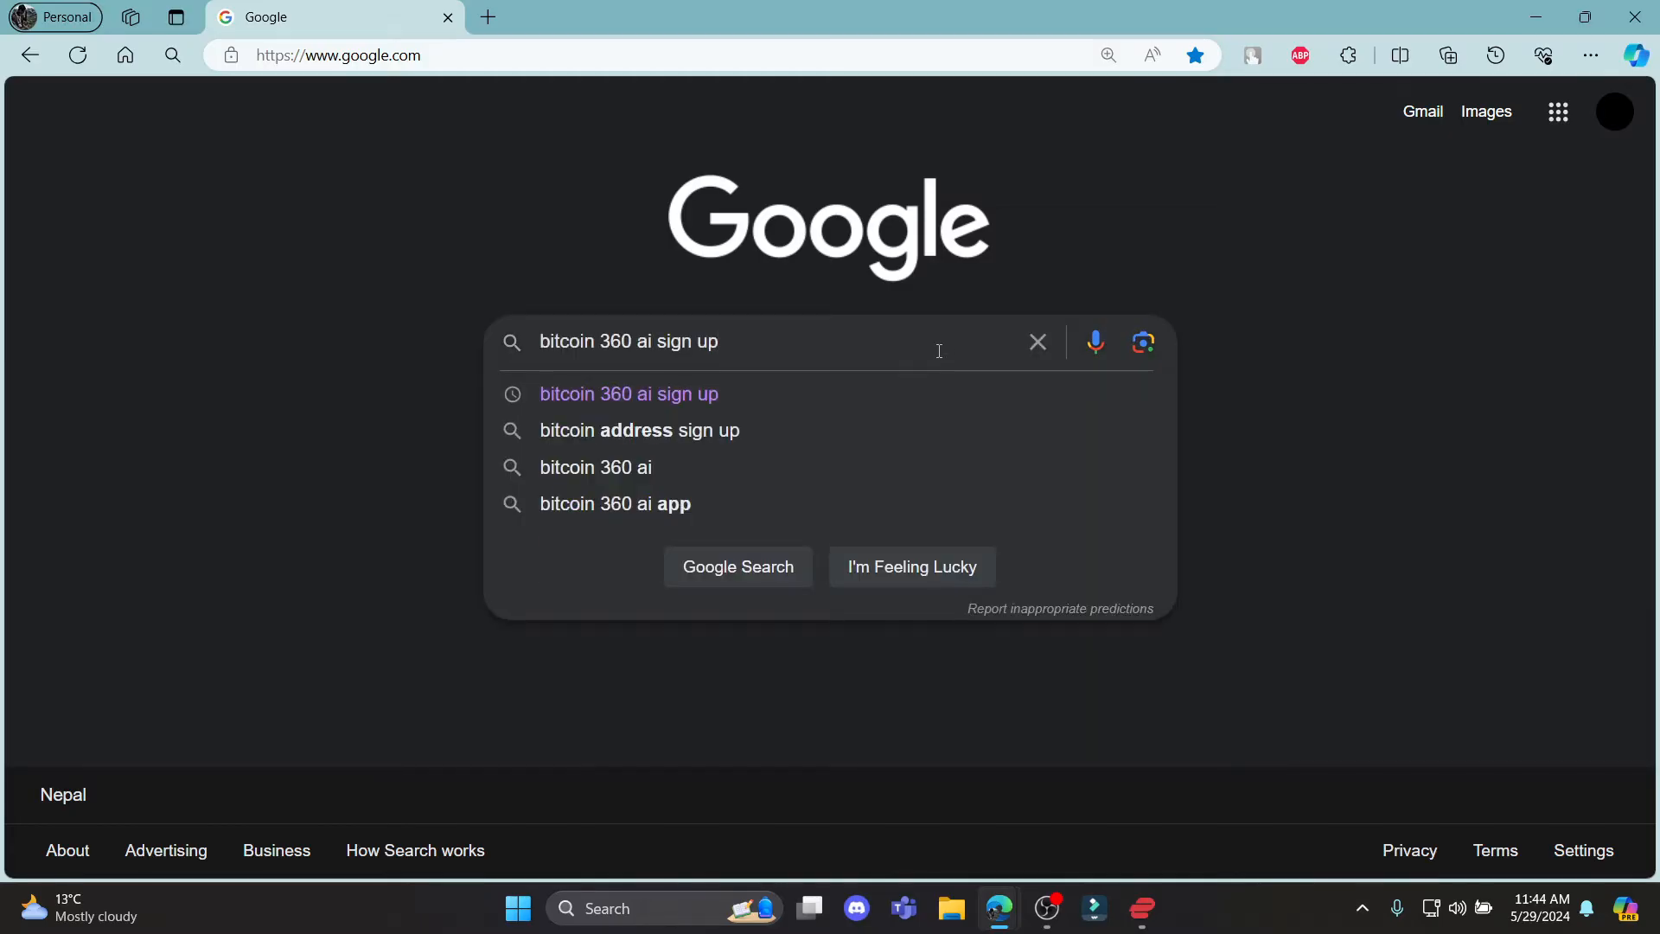
{"action": "left_click", "coordinate": [628, 392]}
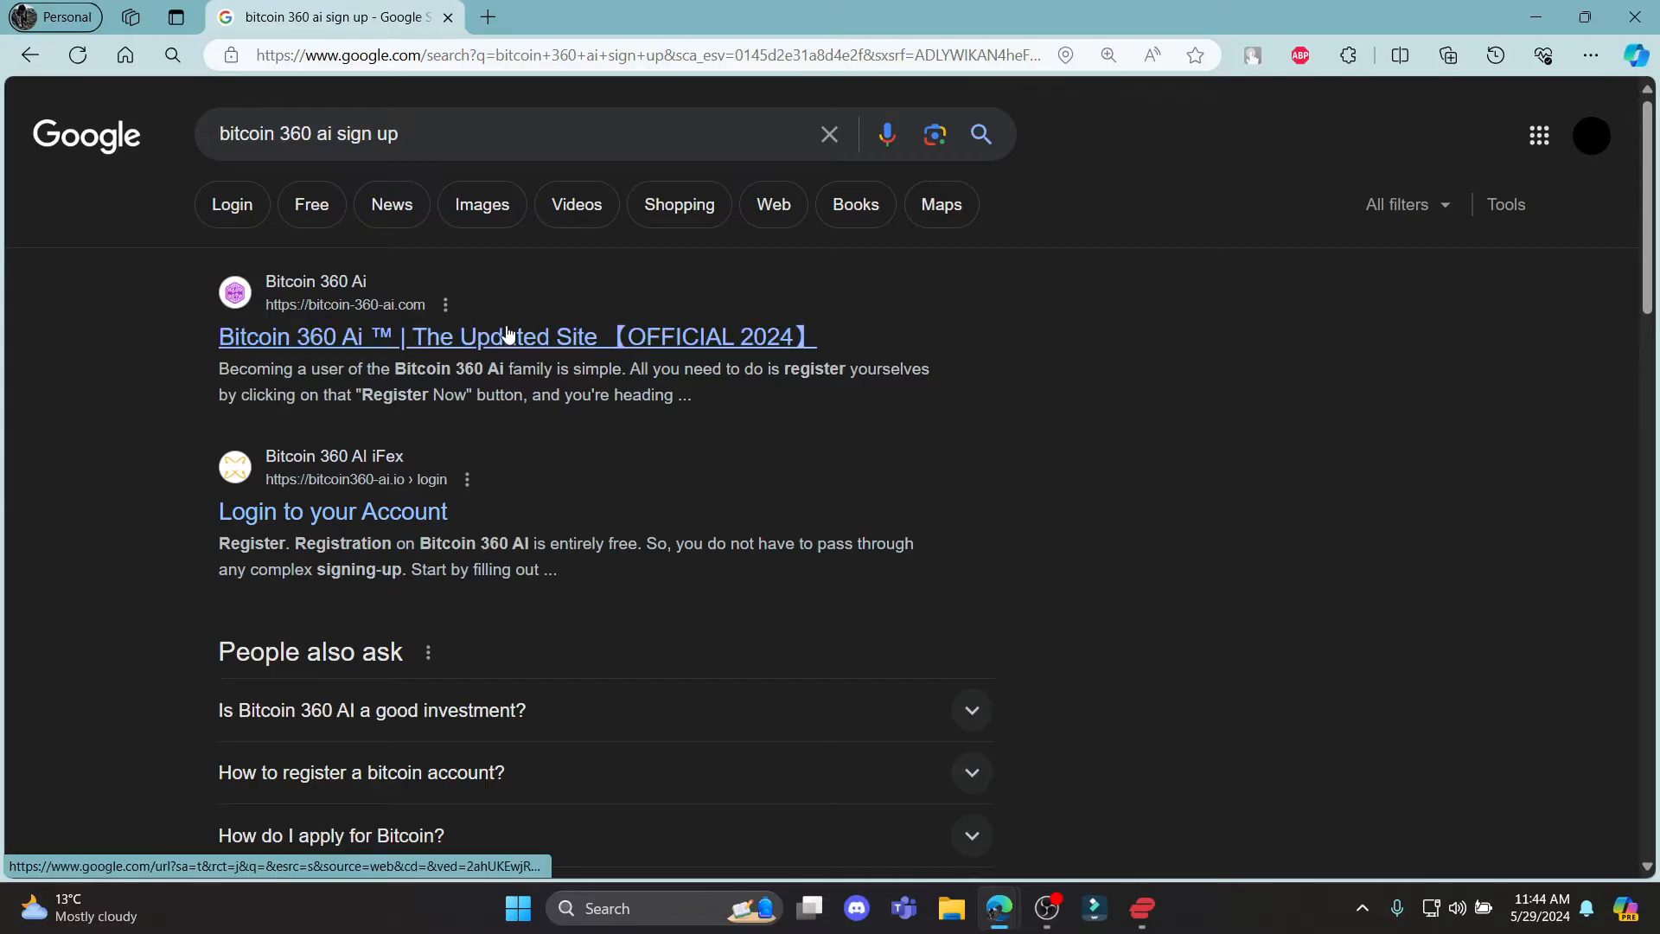
Reach the official Bitcoin 360 AI site's Login page with the disclaimer notice dismissed.
{"action": "left_click", "coordinate": [515, 337]}
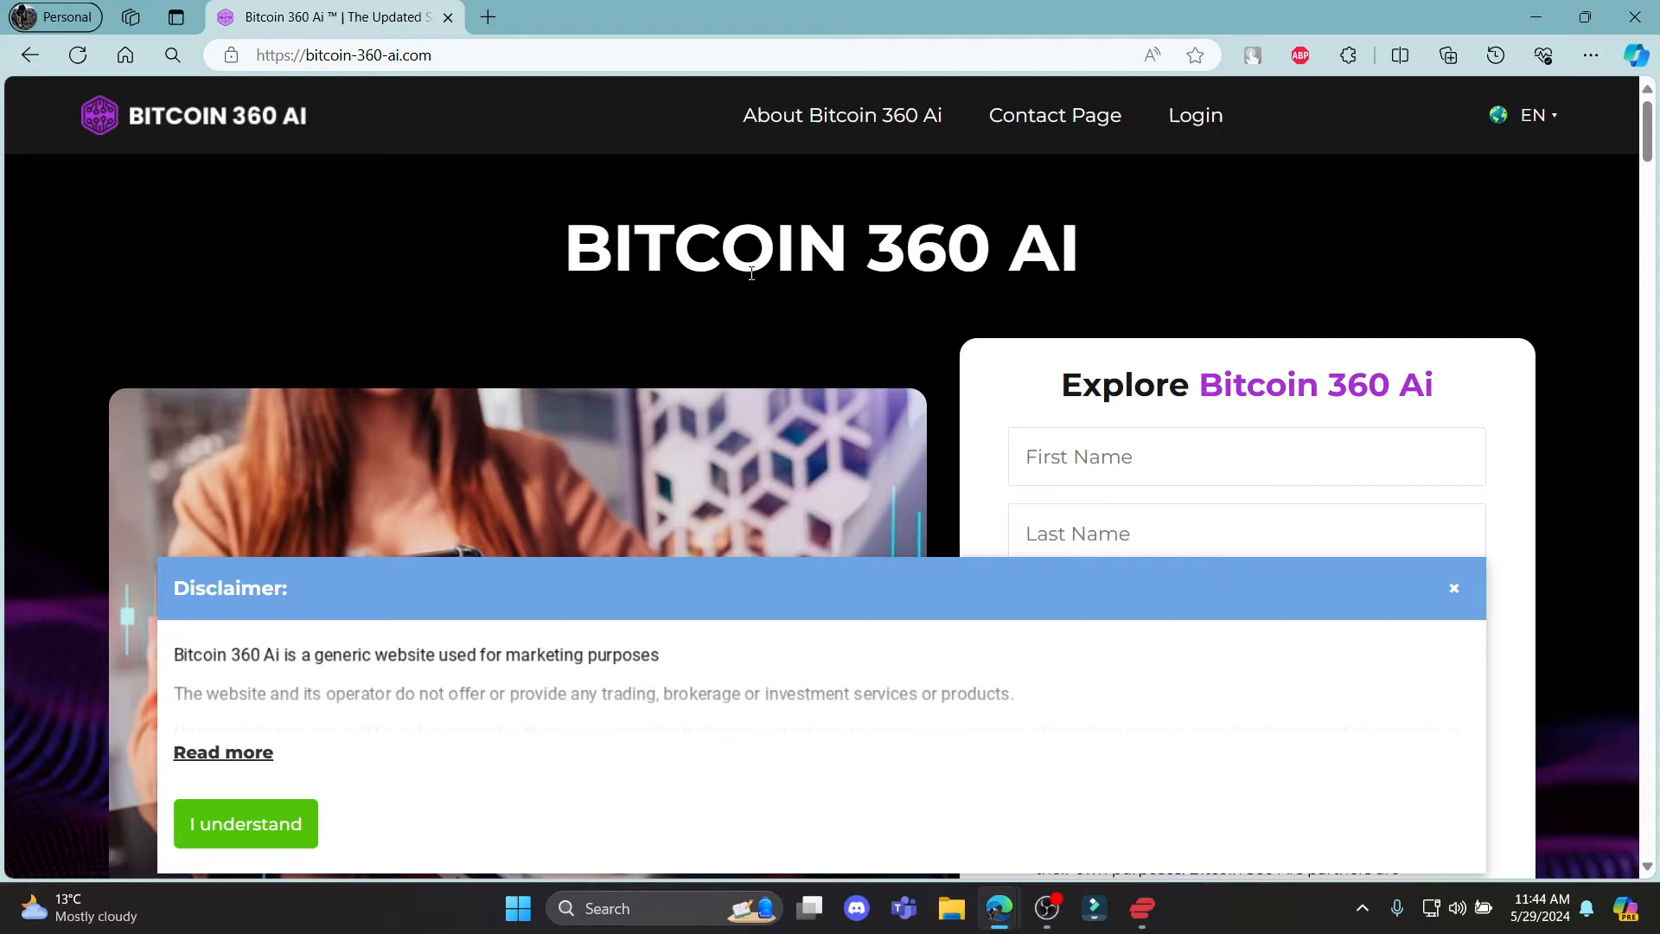
{"action": "left_click", "coordinate": [244, 823]}
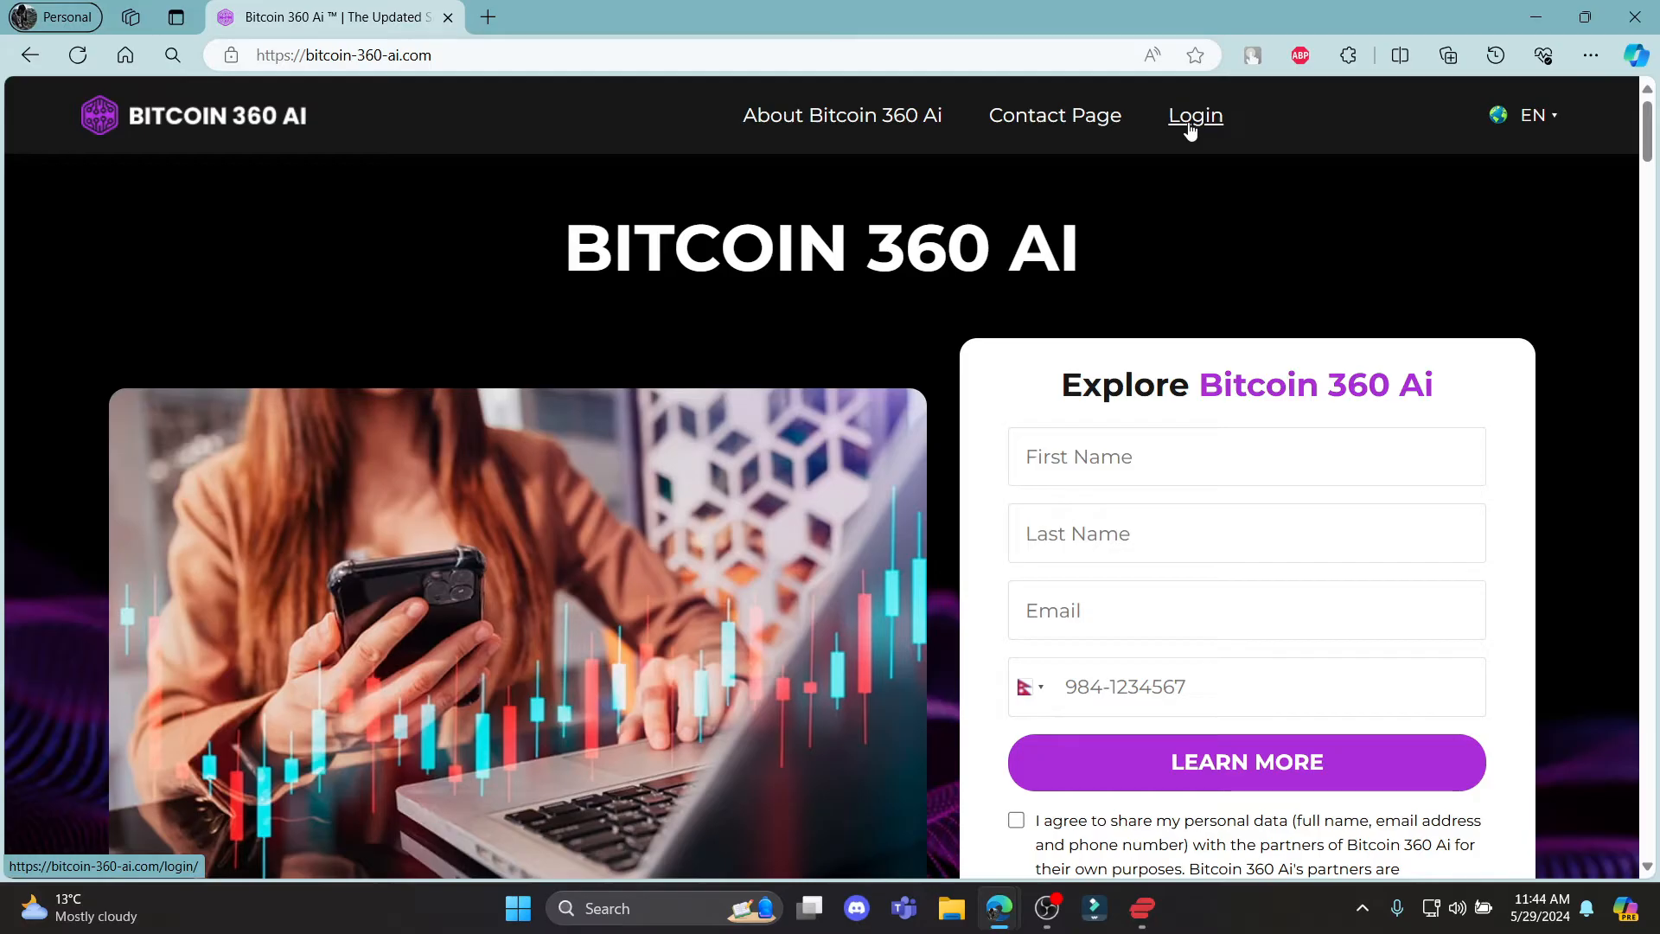
{"action": "left_click", "coordinate": [1195, 116]}
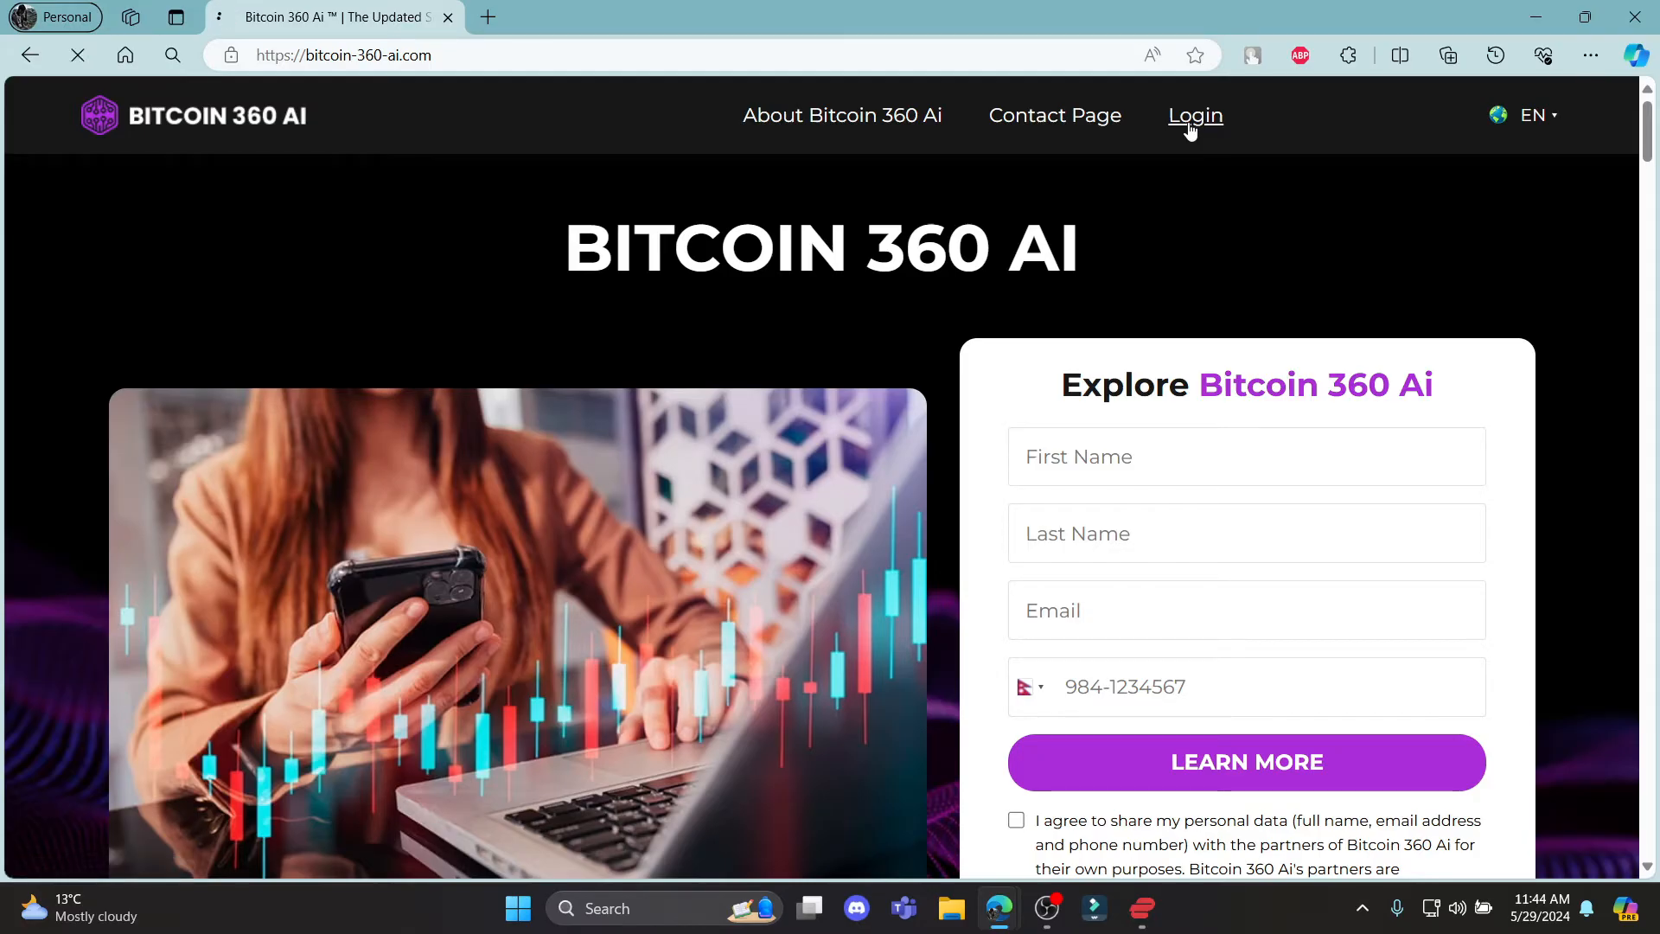
{"action": "left_click", "coordinate": [1195, 116]}
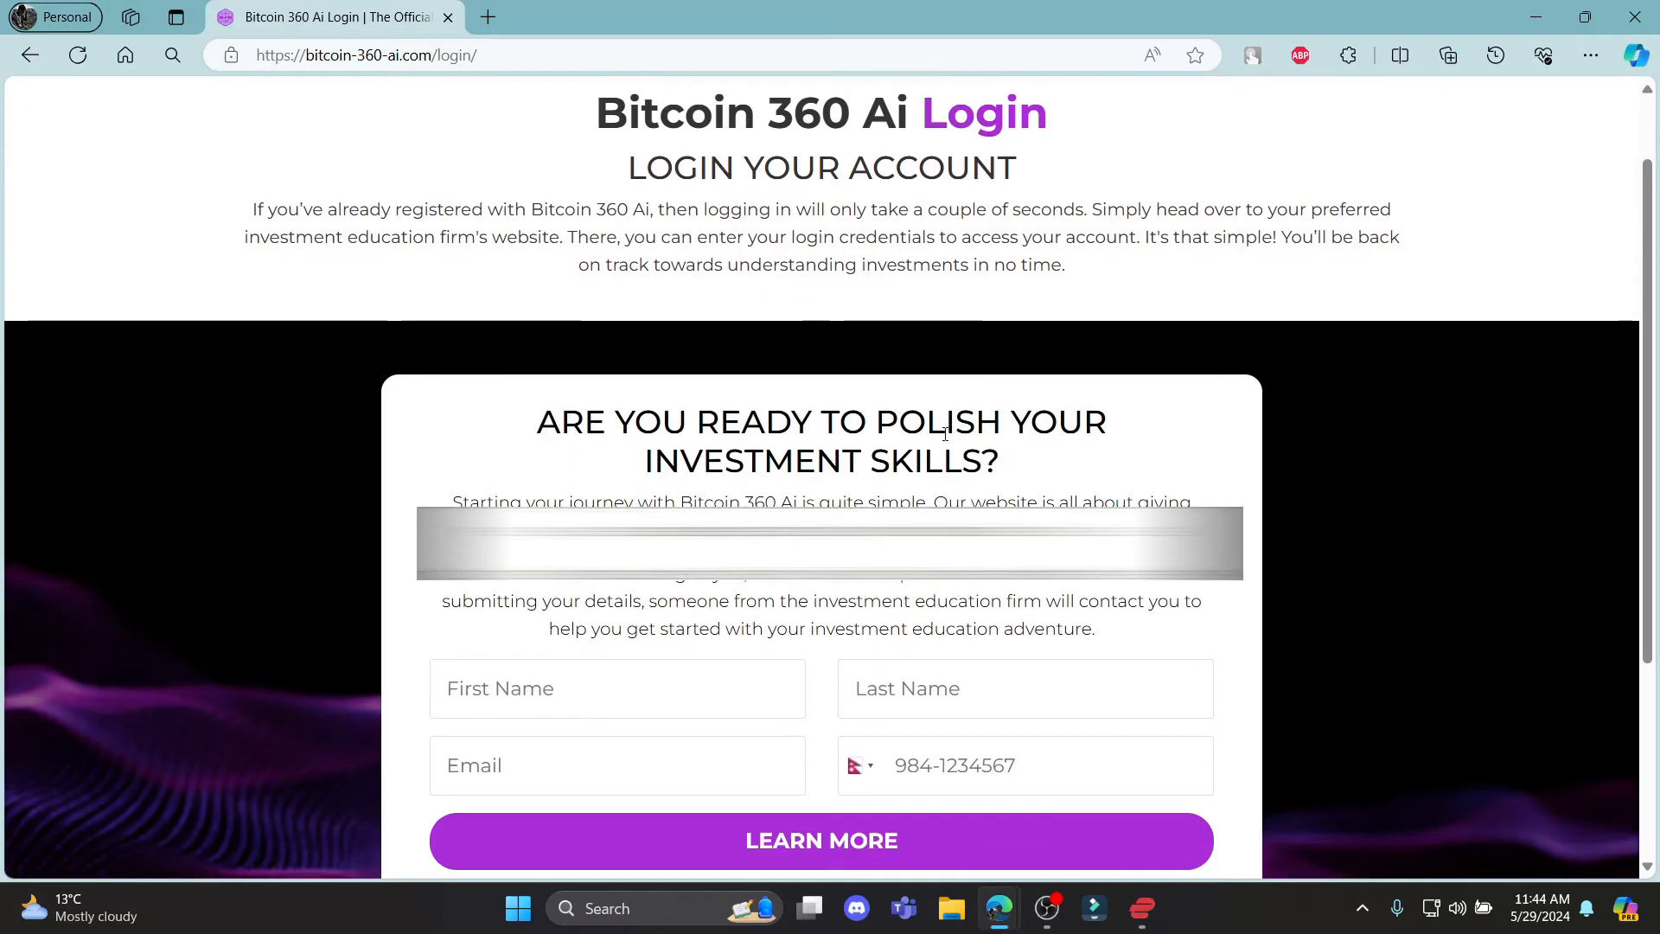
Tick the consent checkbox agreeing to share personal data with partners on the registration form.
{"action": "scroll", "scroll_direction": "down", "scroll_amount": 3}
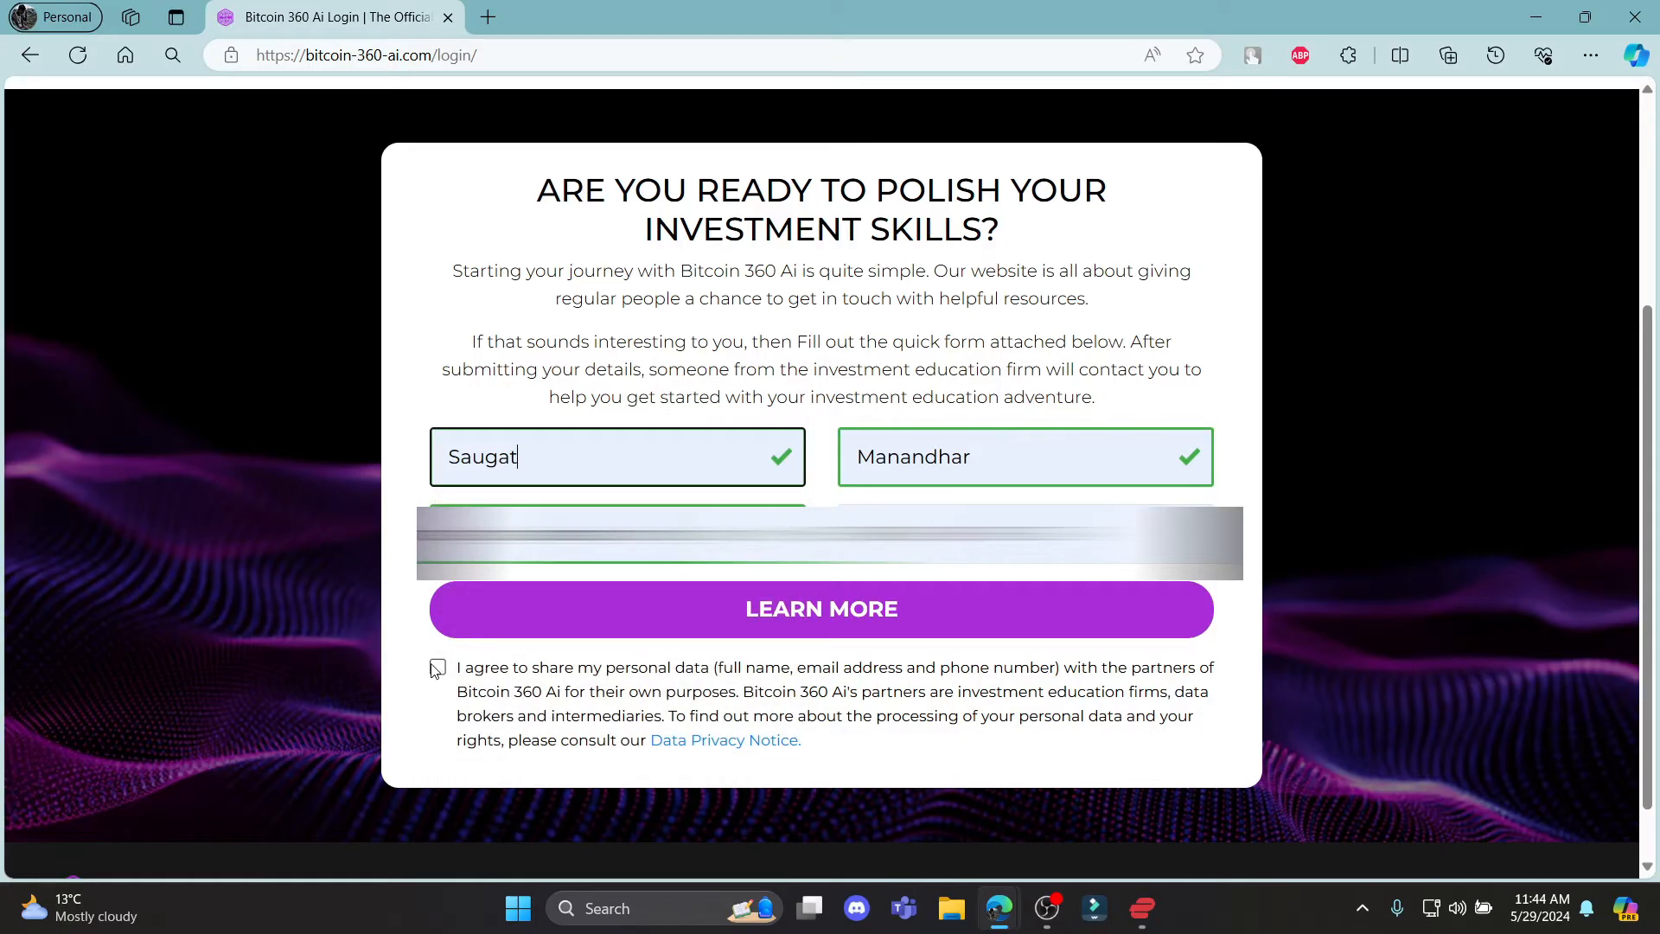
{"action": "left_click", "coordinate": [819, 608]}
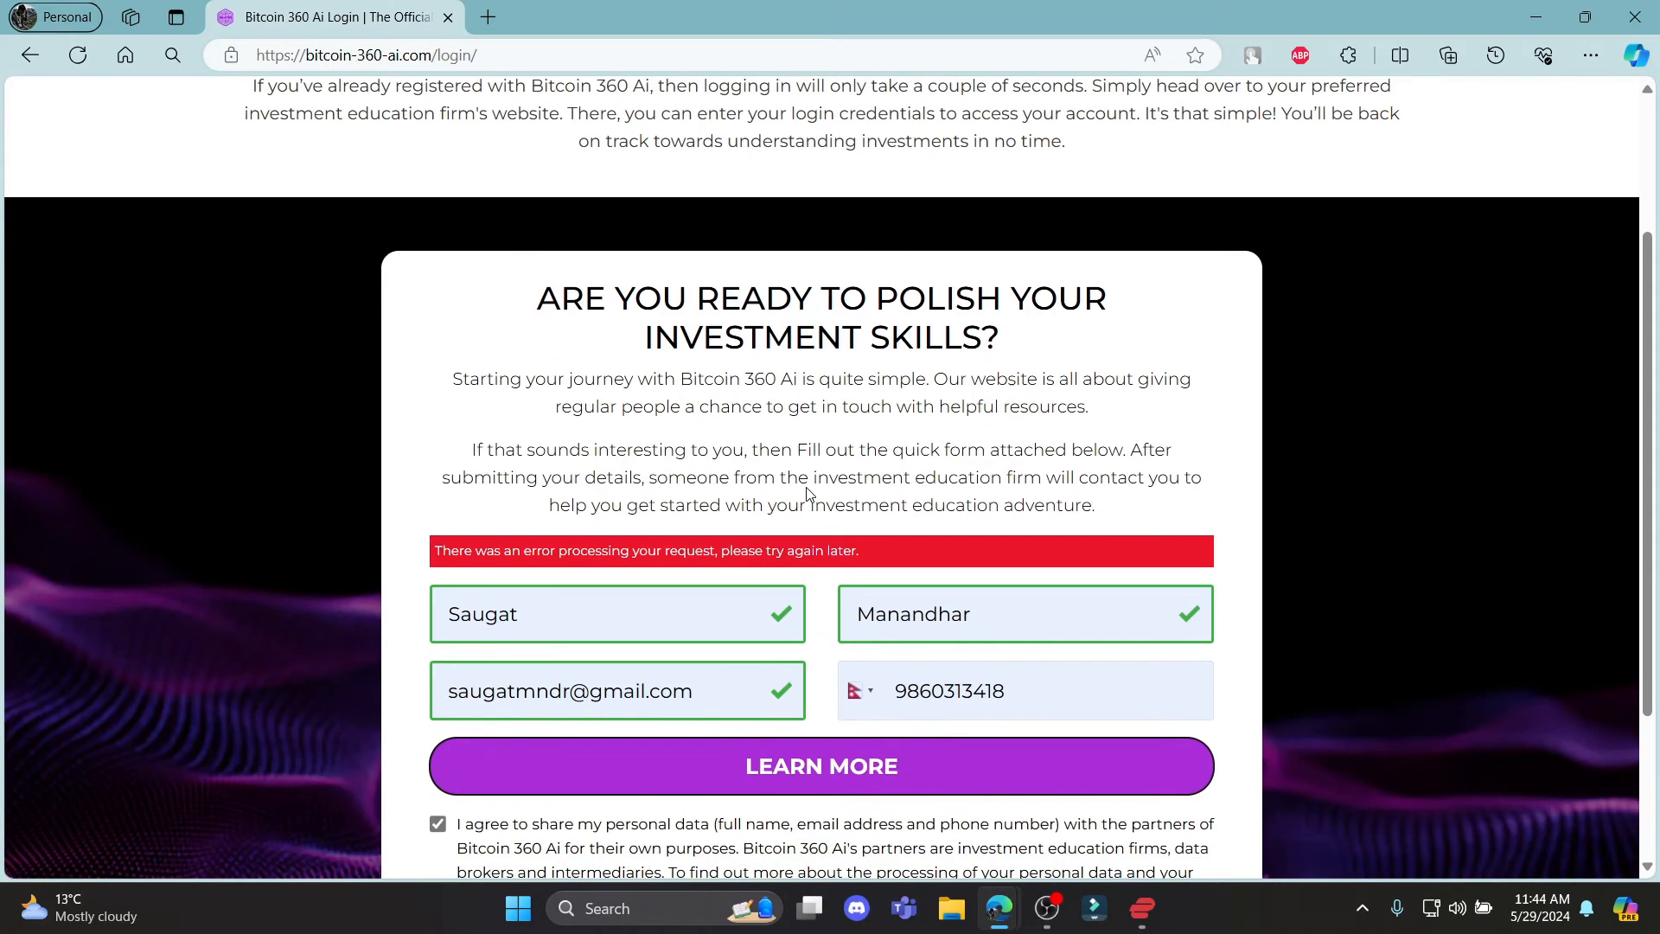
{"action": "scroll", "scroll_direction": "down", "scroll_amount": 3}
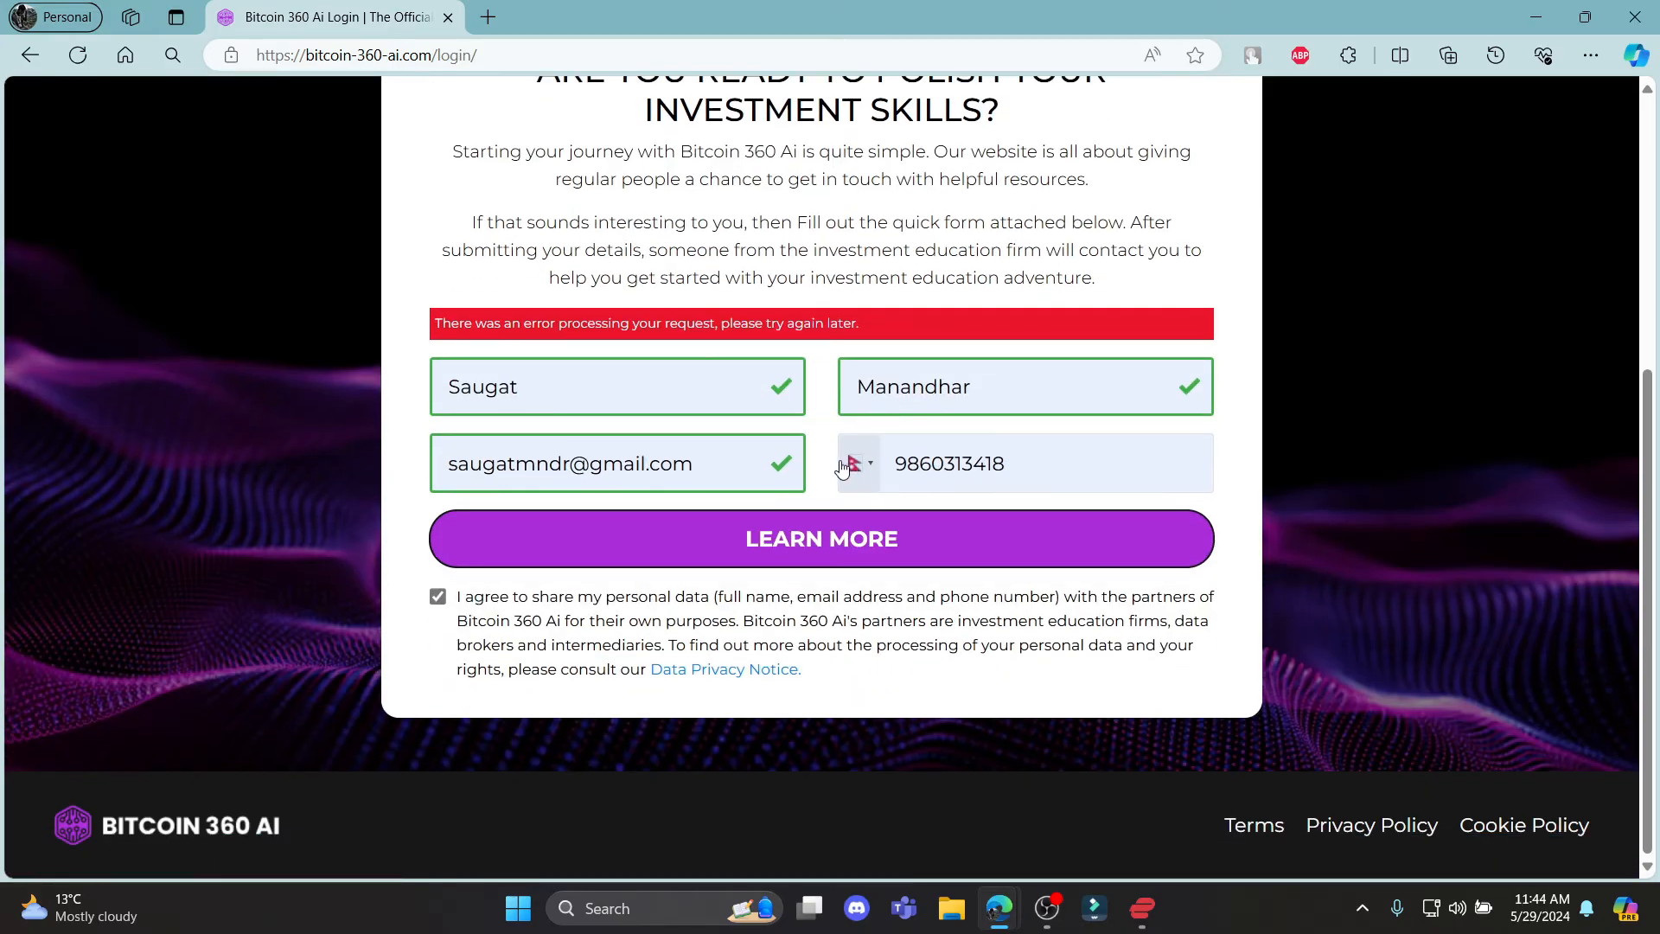
{"action": "scroll", "scroll_direction": "up", "scroll_amount": 3}
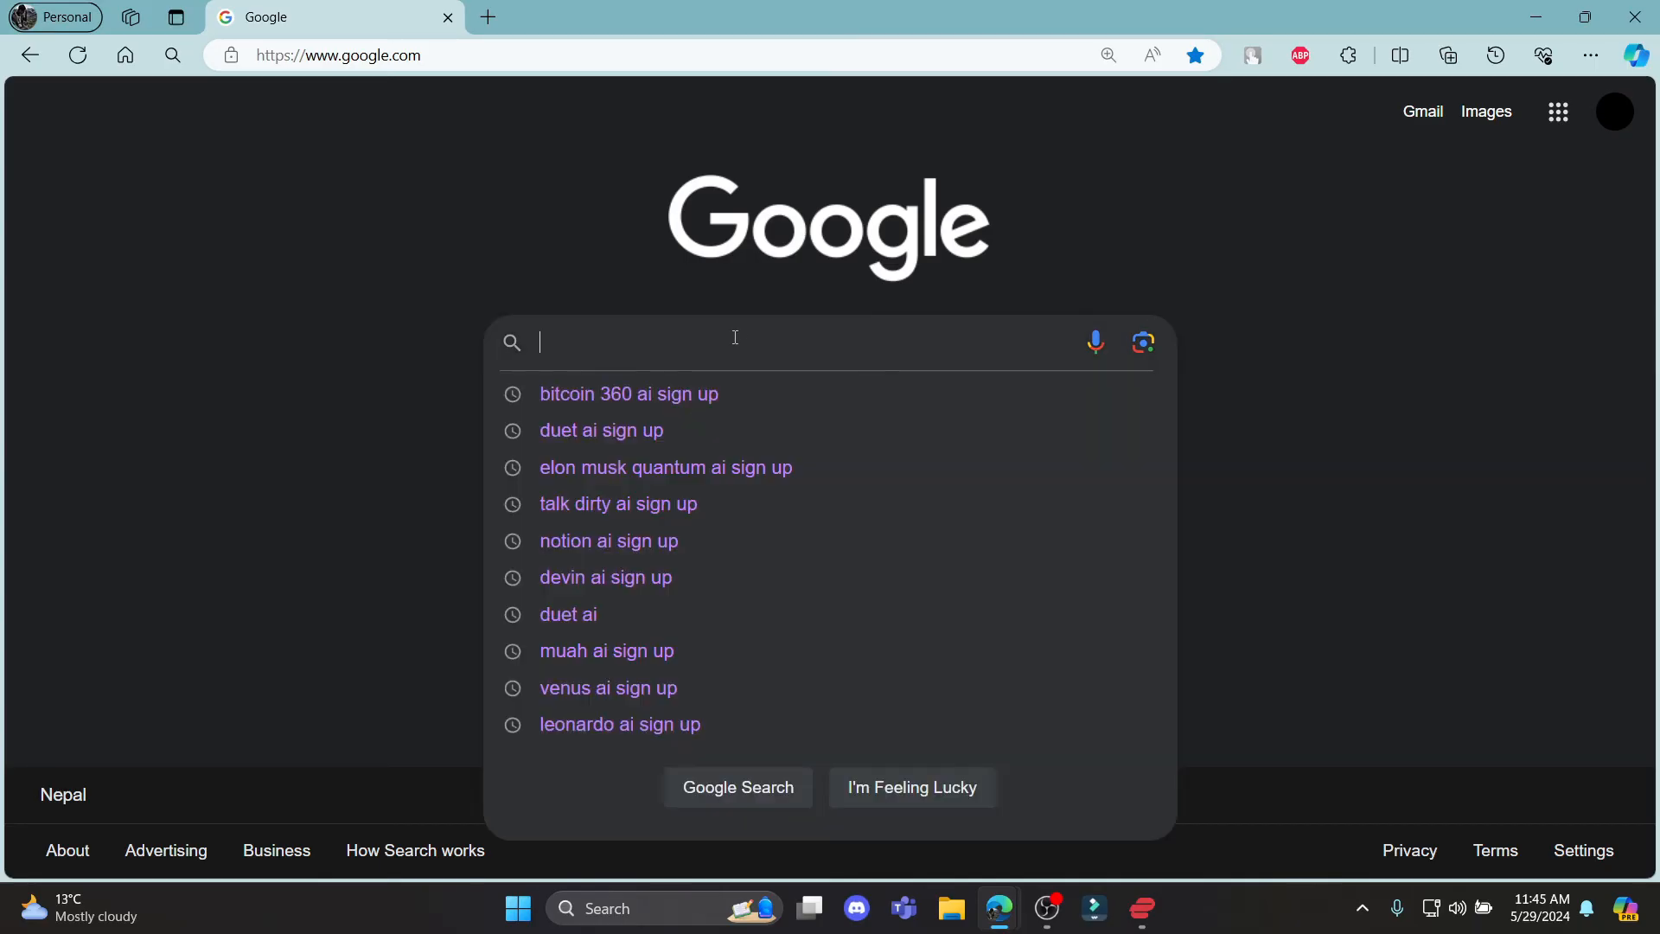
Rerun the 'bitcoin 360 ai sign up' search, reopen the official site and dismiss its disclaimer.
{"action": "left_click", "coordinate": [628, 393]}
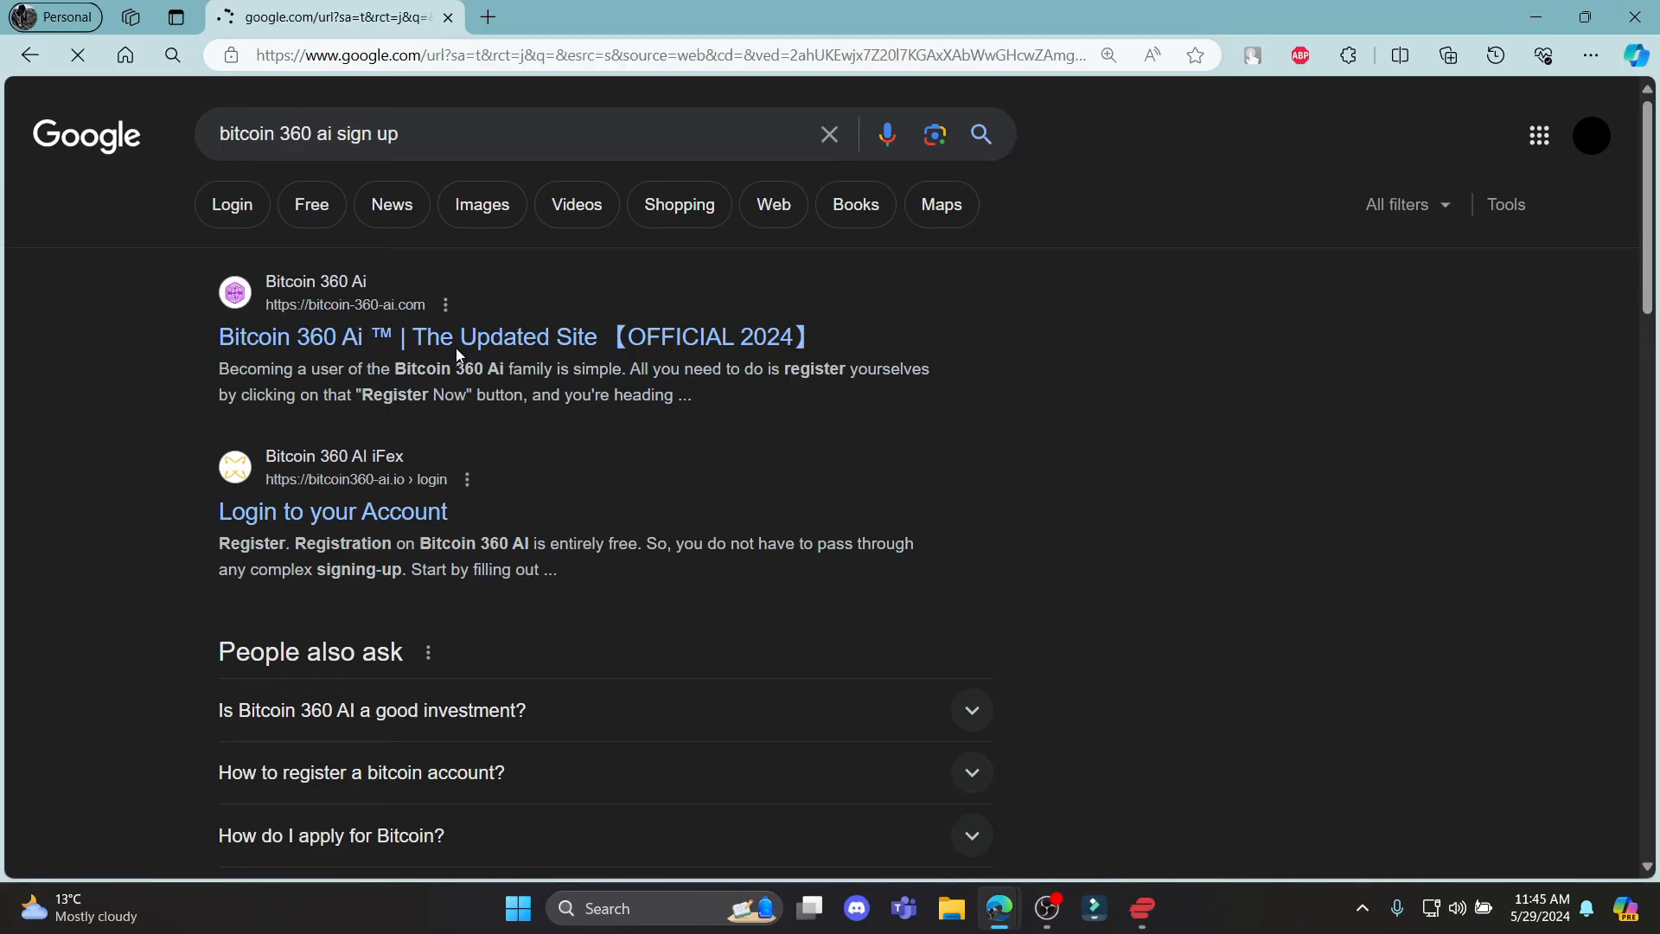
{"action": "left_click", "coordinate": [405, 337]}
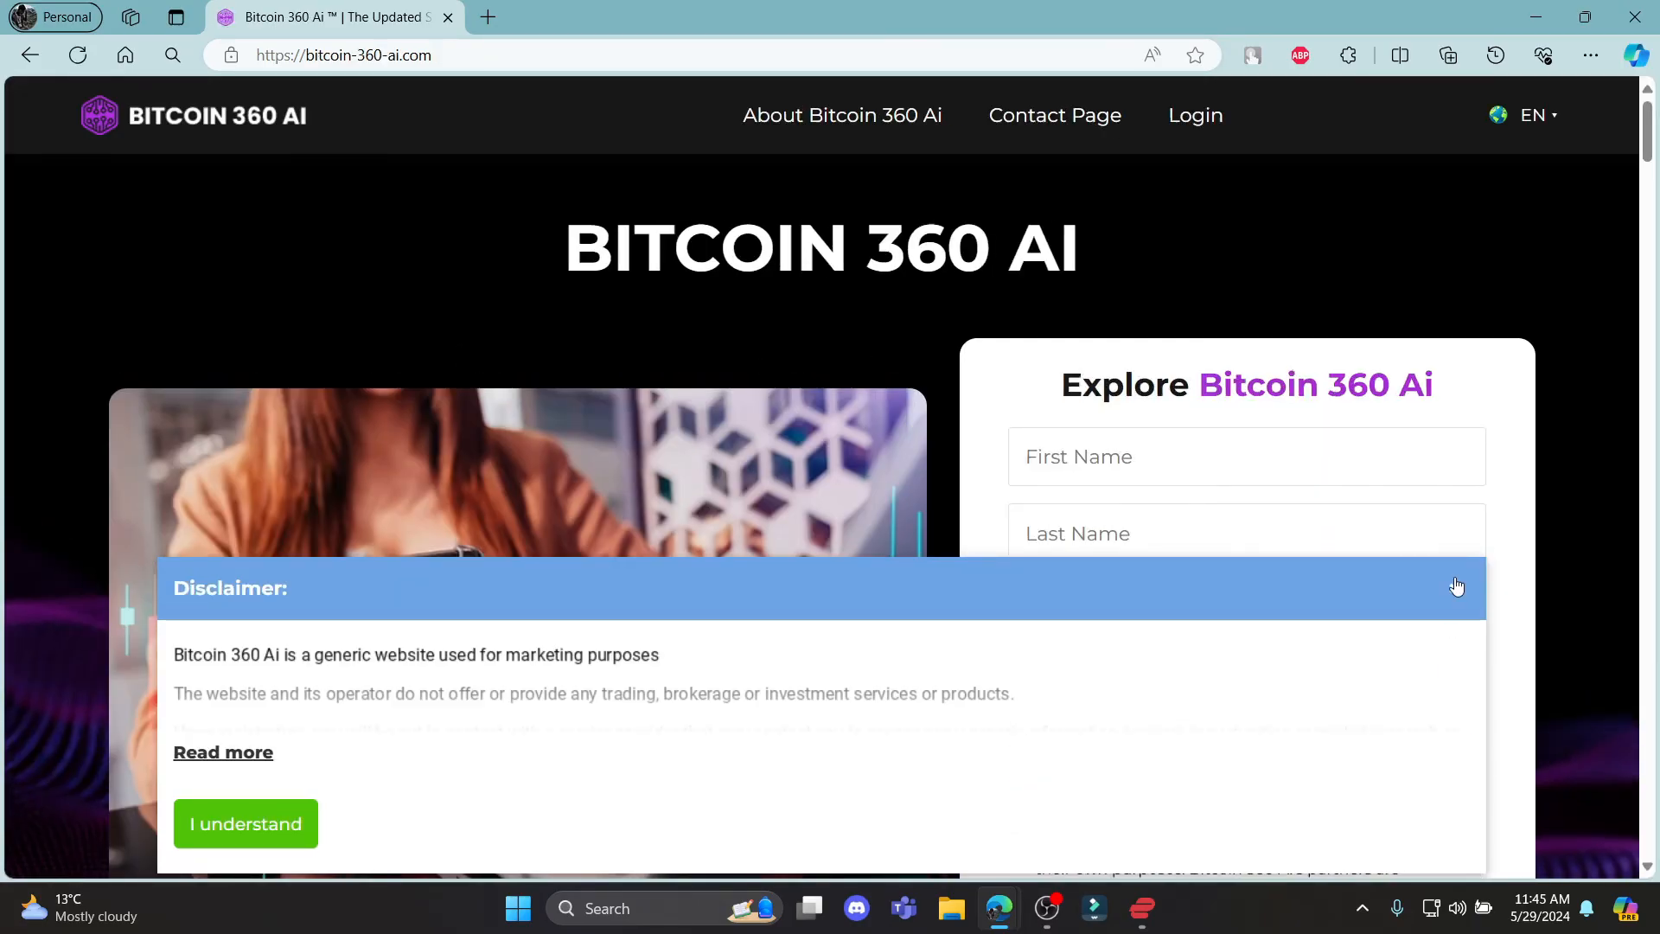
{"action": "left_click", "coordinate": [244, 823]}
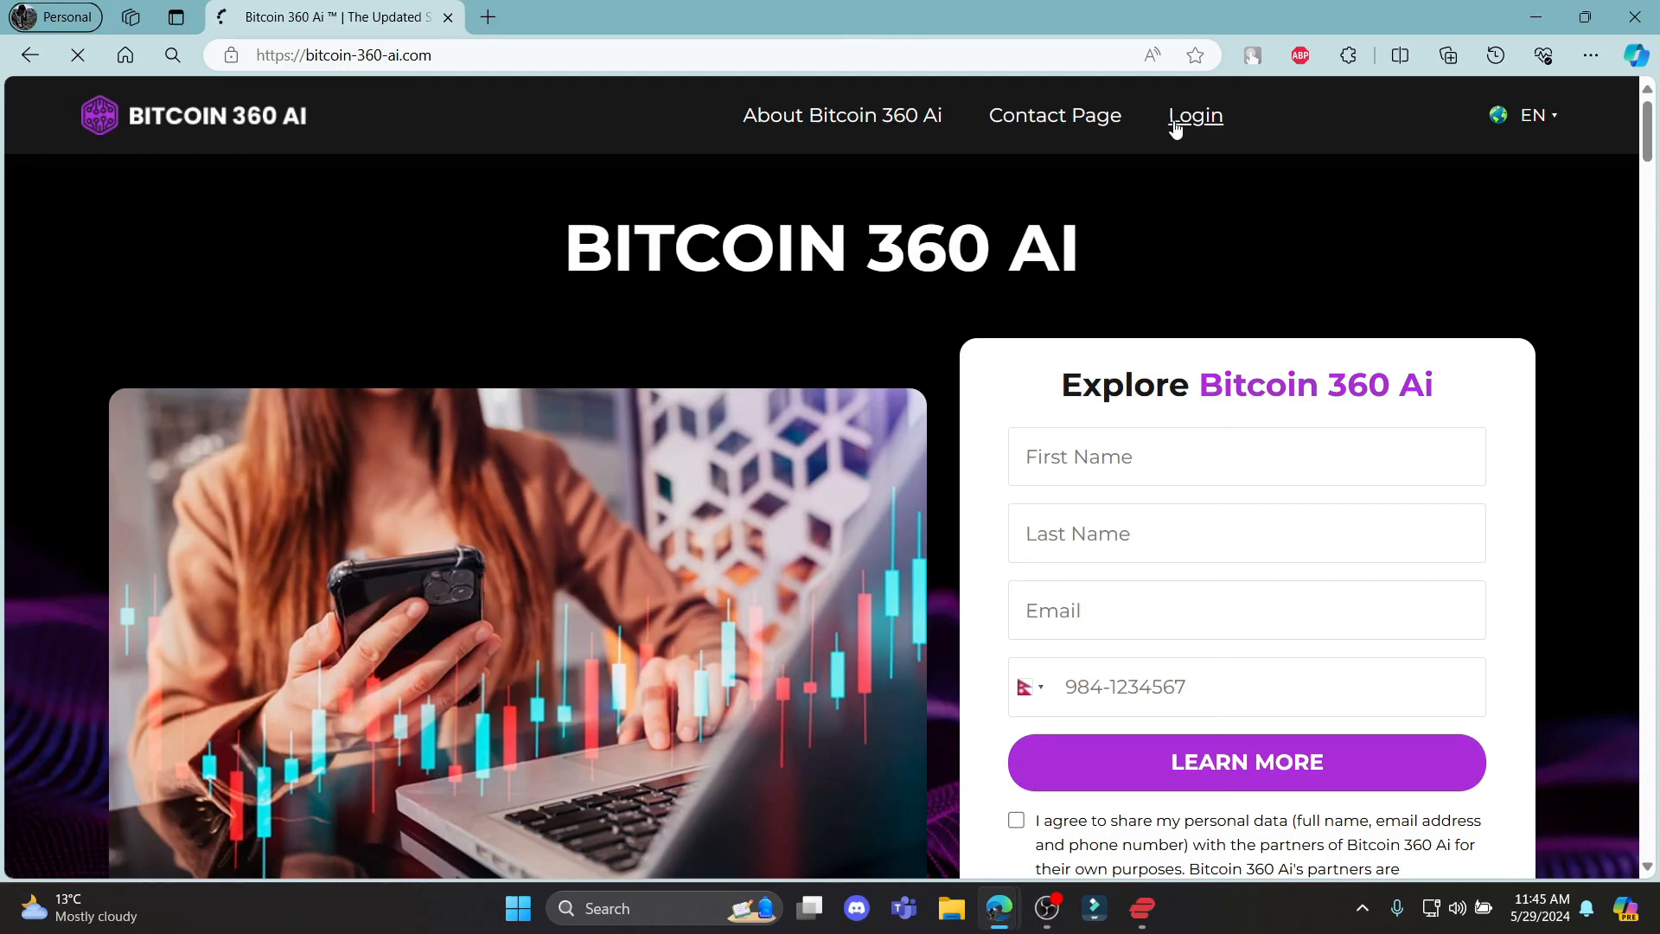
Submit the prefilled sign-up form via LEARN MORE so it starts connecting to the firm.
{"action": "left_click", "coordinate": [1195, 116]}
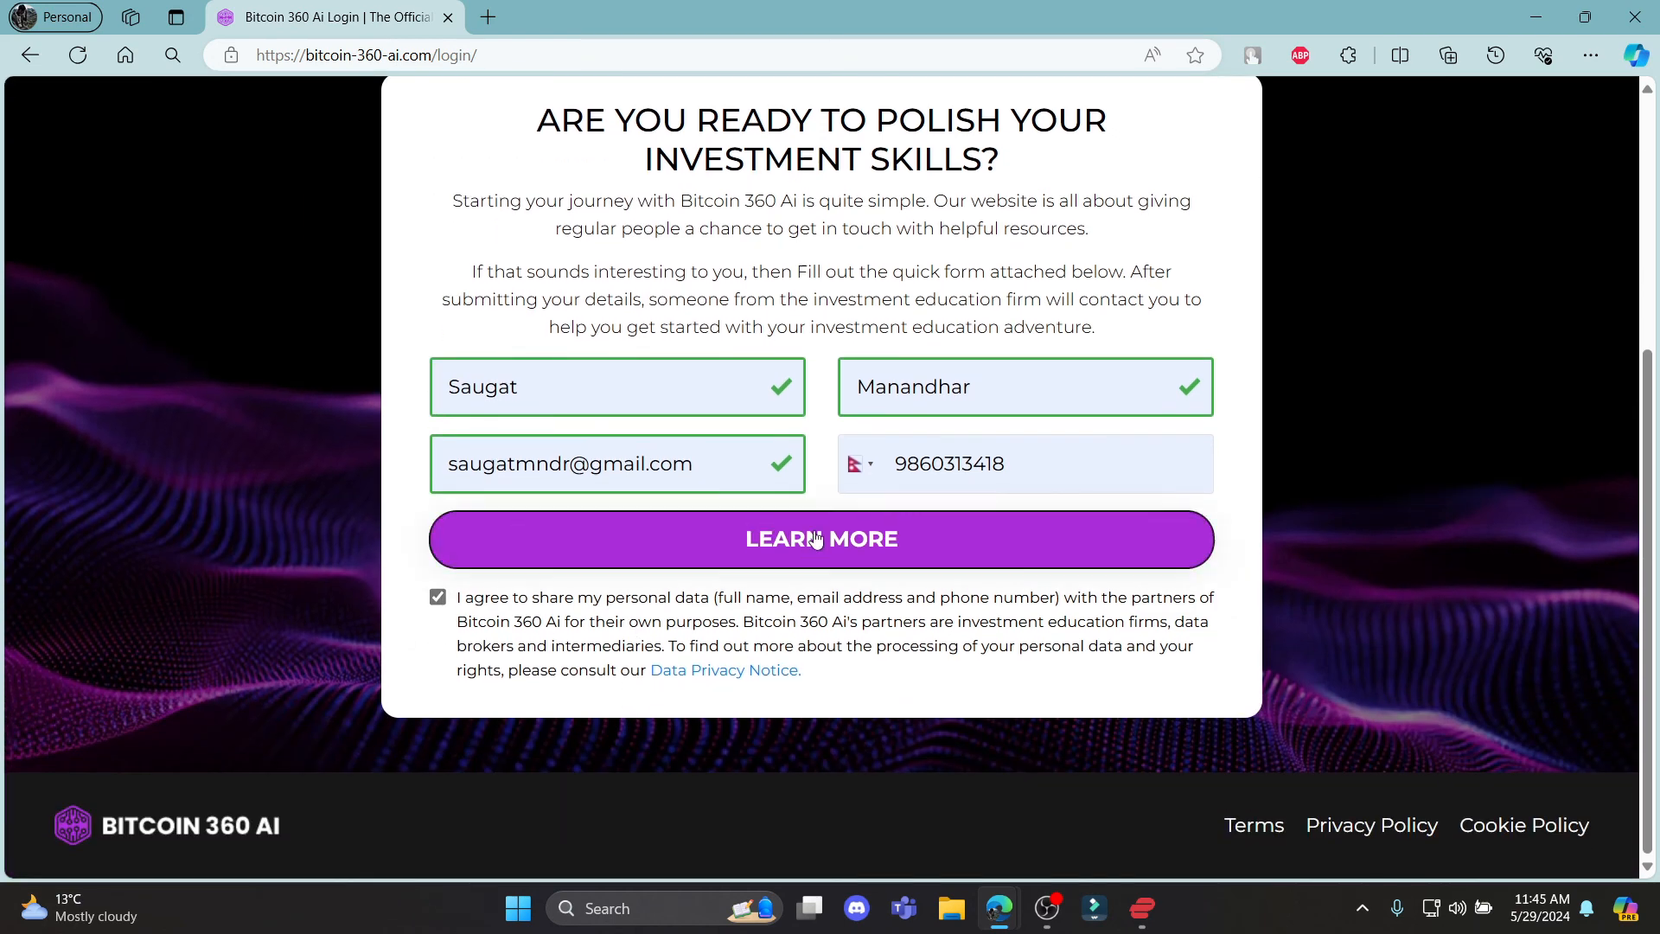
{"action": "left_click", "coordinate": [819, 538]}
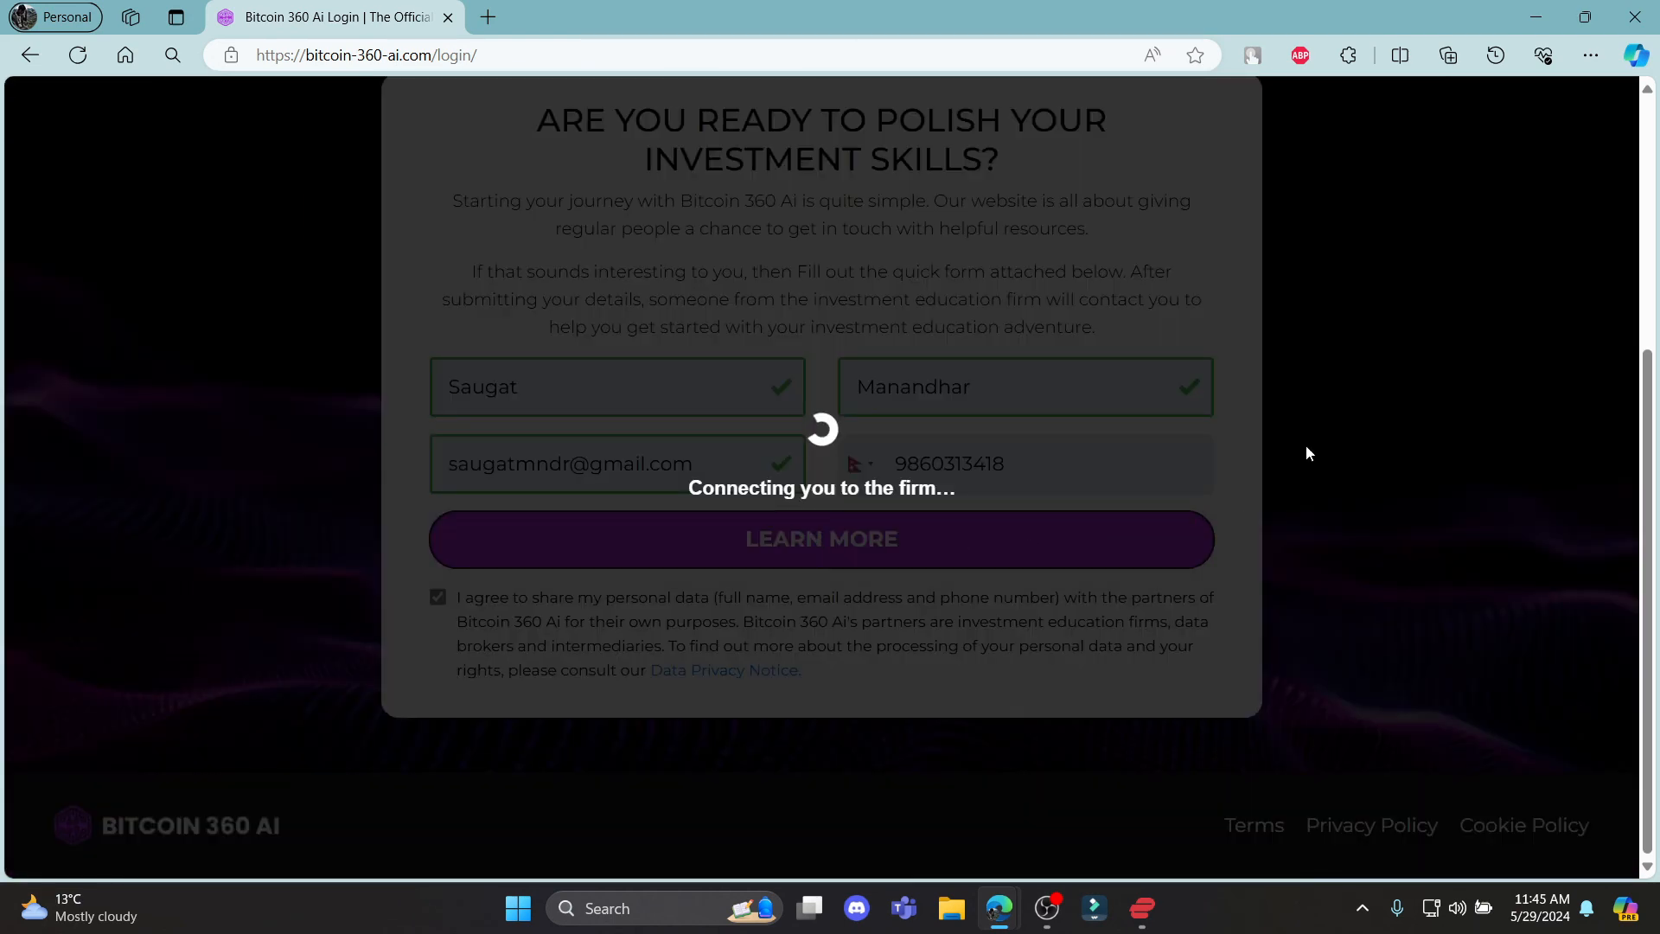